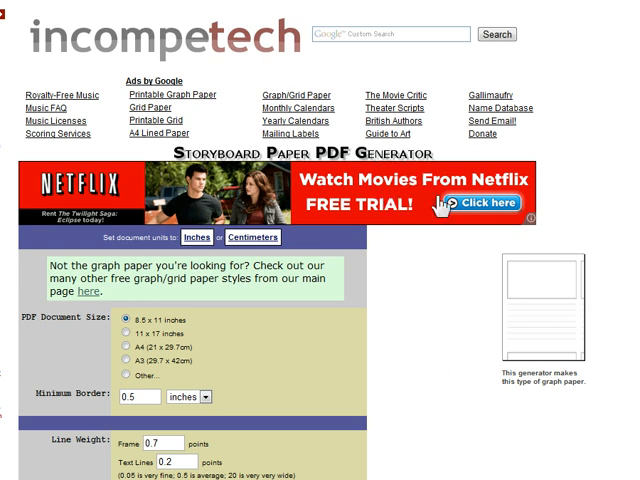
pyautogui.moveTo(482, 252)
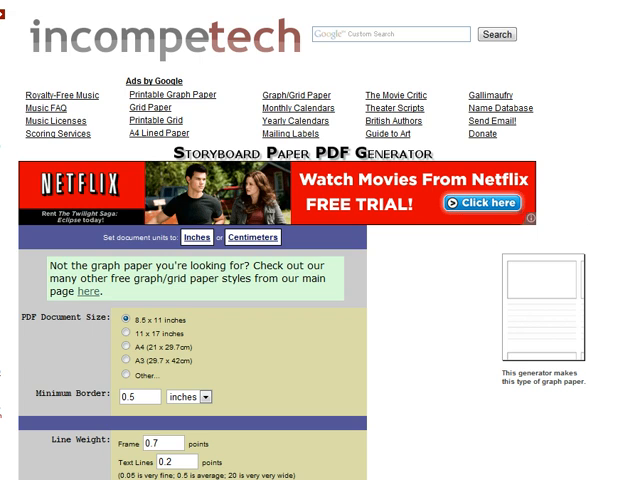
# Step: Confirm the 'E-Learning Storyboard' page header and download the 2×2 storyboard as a PDF
pyautogui.scroll(-3)
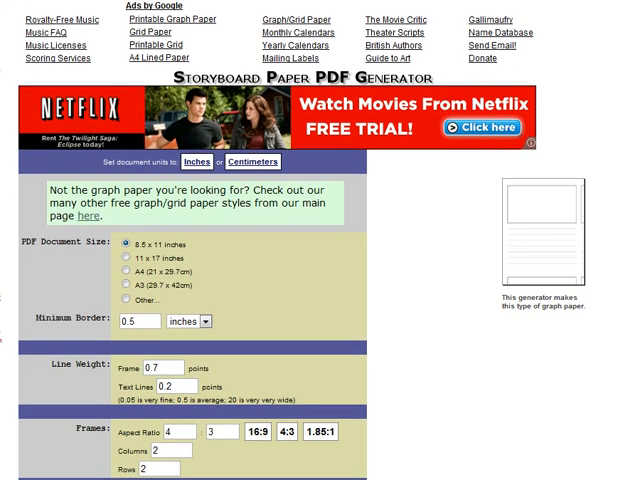
pyautogui.scroll(-3)
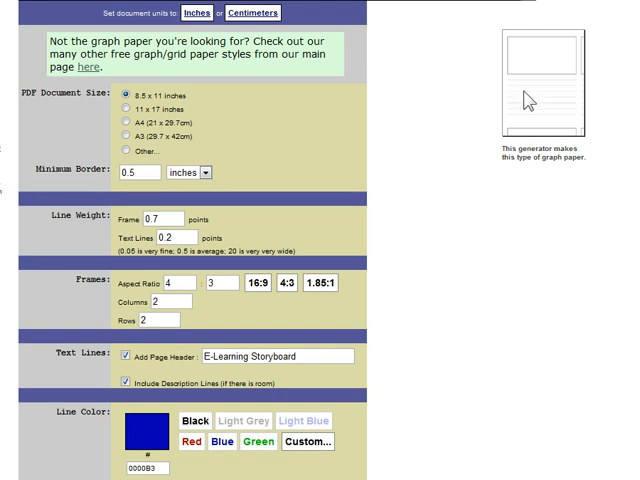
pyautogui.moveTo(548, 82)
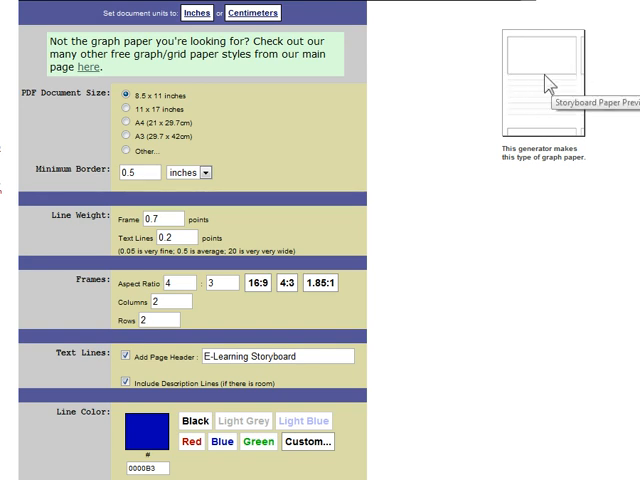
pyautogui.moveTo(560, 80)
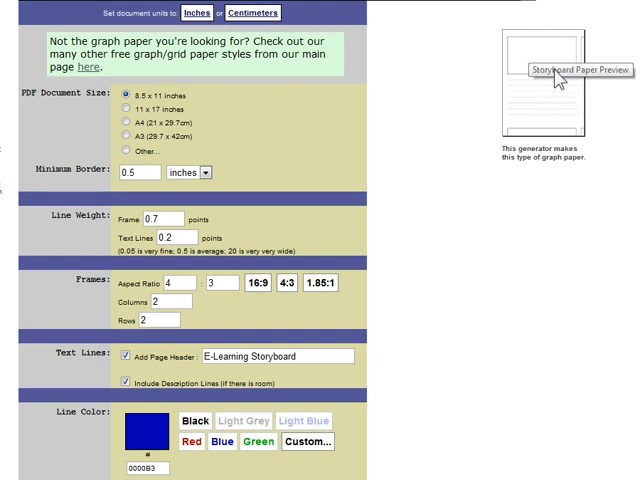
pyautogui.moveTo(490, 208)
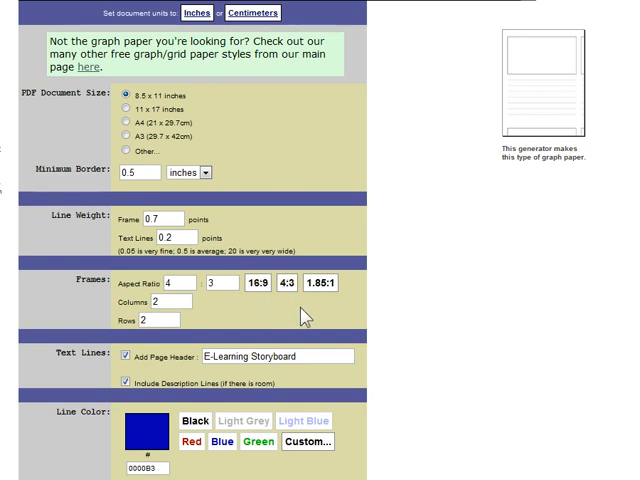
pyautogui.click(262, 284)
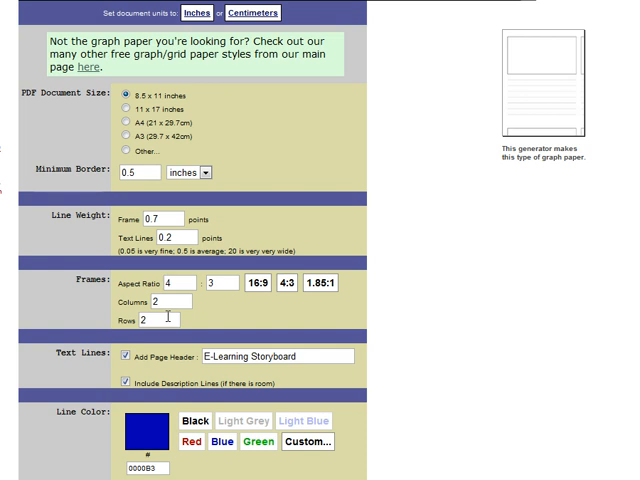
pyautogui.tripleClick(276, 356)
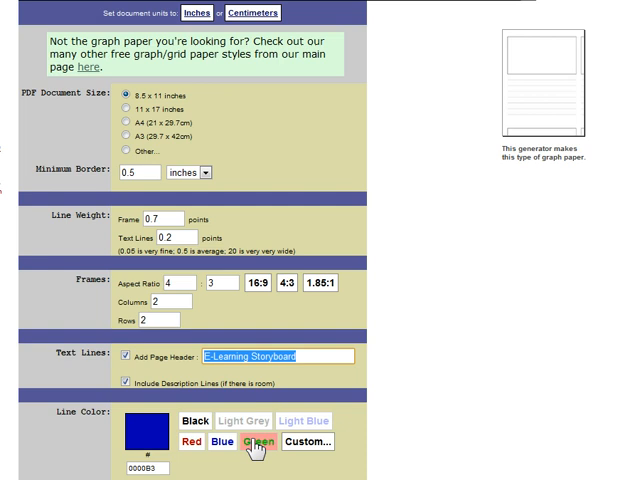
pyautogui.scroll(-3)
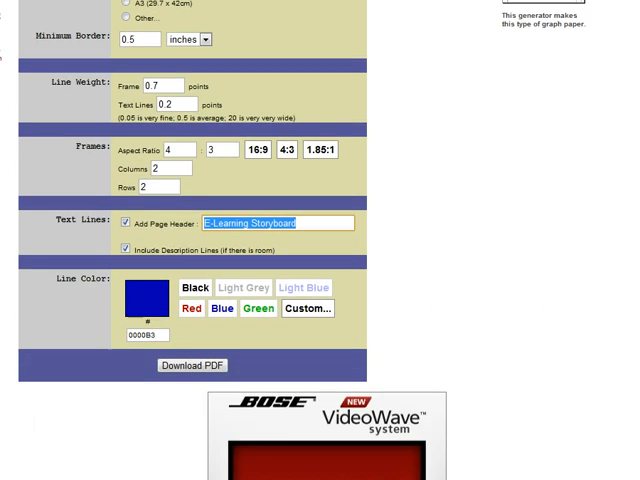
pyautogui.click(192, 364)
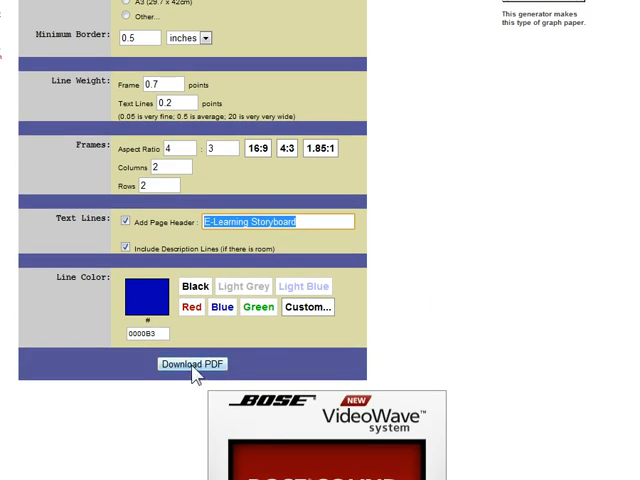
pyautogui.click(192, 364)
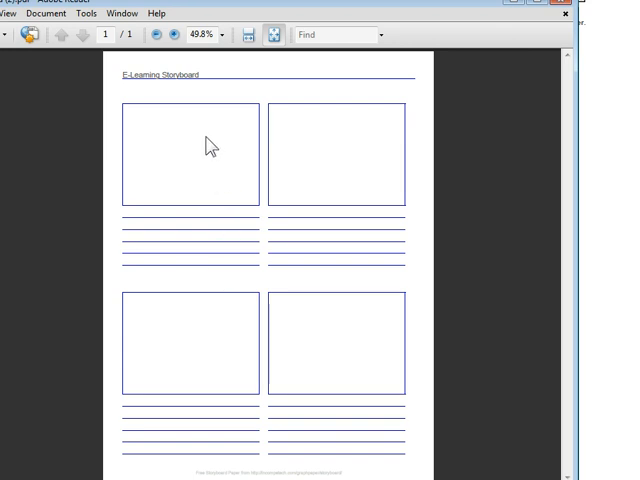
pyautogui.moveTo(216, 198)
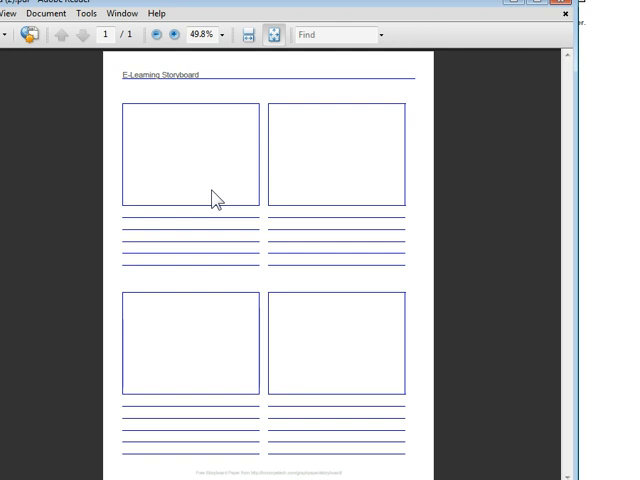
pyautogui.moveTo(224, 186)
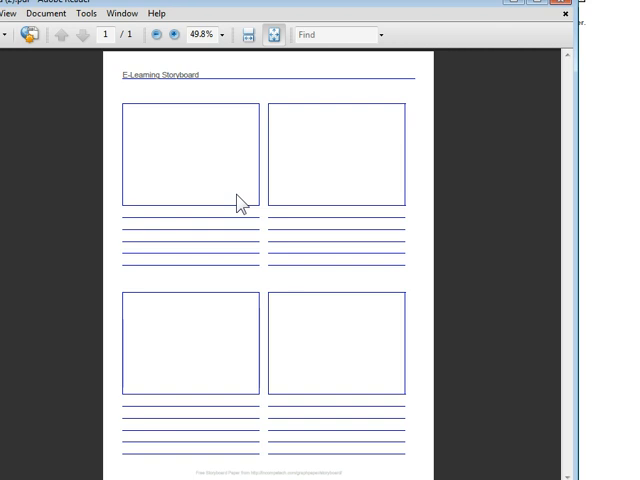
pyautogui.moveTo(172, 200)
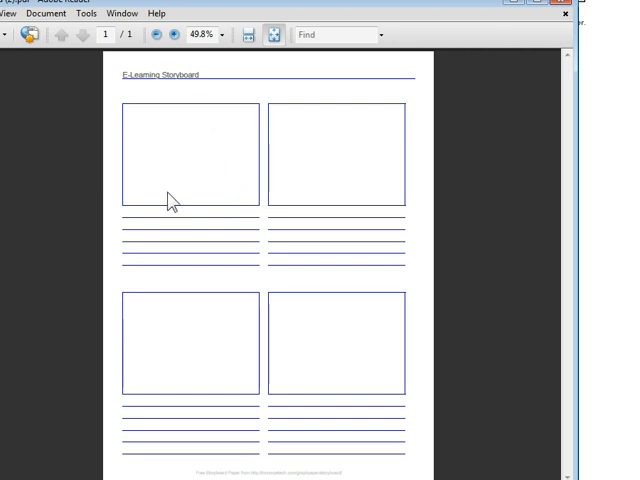
pyautogui.moveTo(278, 190)
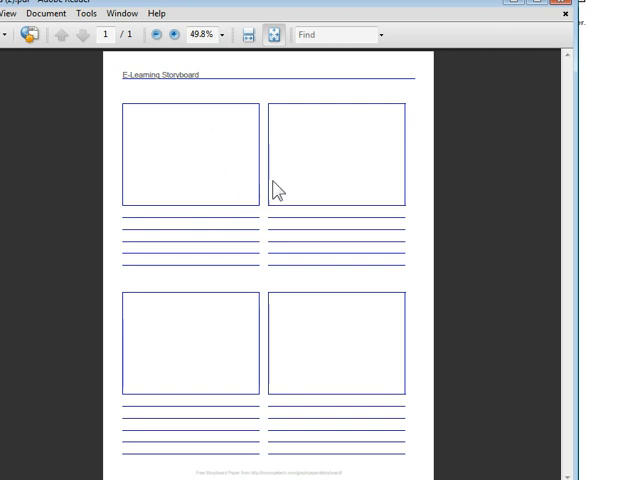
pyautogui.moveTo(192, 290)
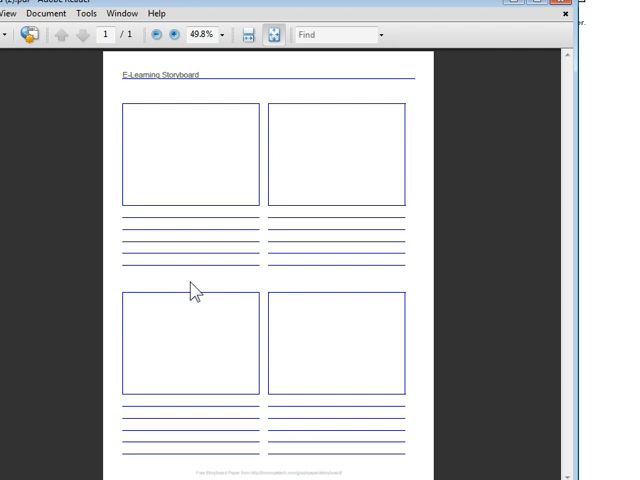
pyautogui.moveTo(198, 174)
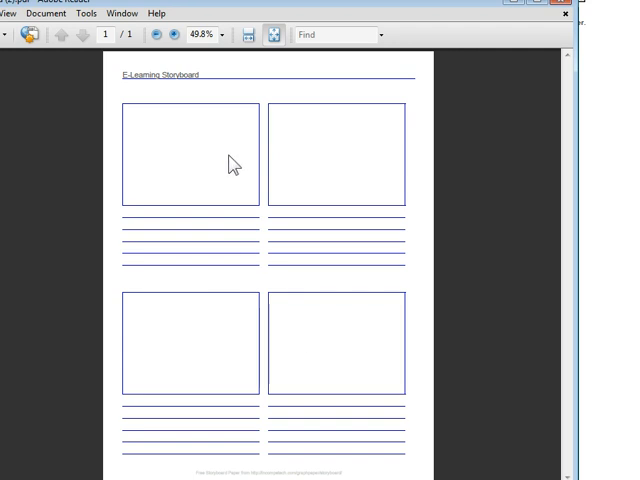
pyautogui.moveTo(208, 150)
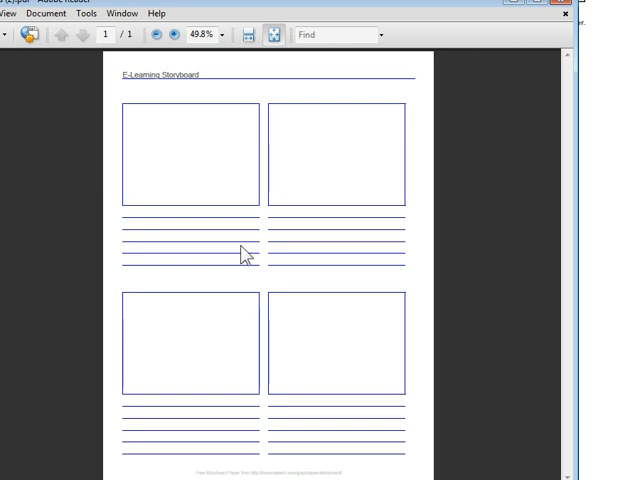
pyautogui.moveTo(192, 162)
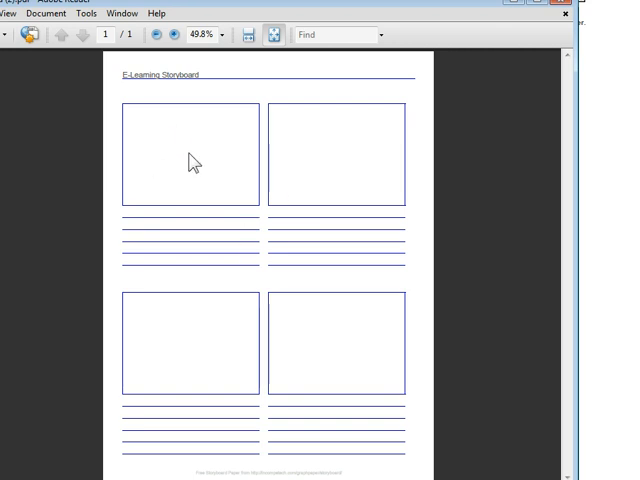
pyautogui.moveTo(316, 144)
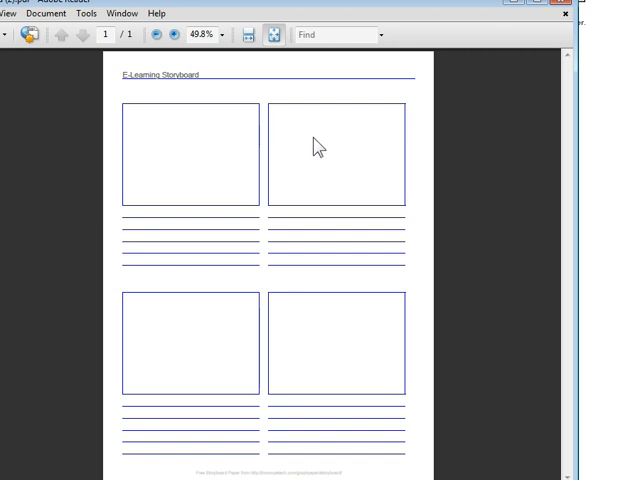
pyautogui.moveTo(172, 352)
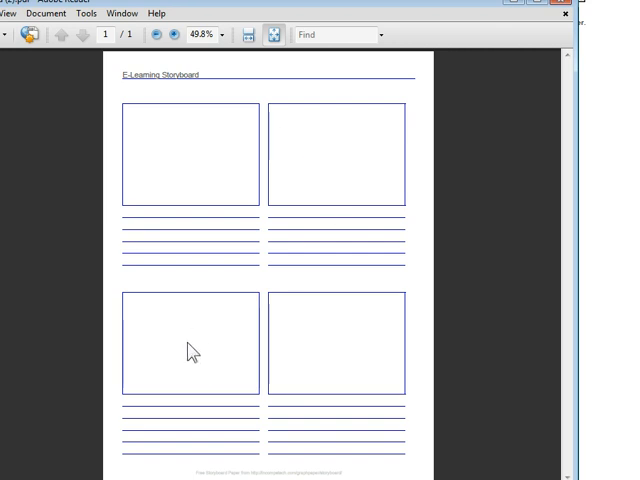
pyautogui.moveTo(180, 216)
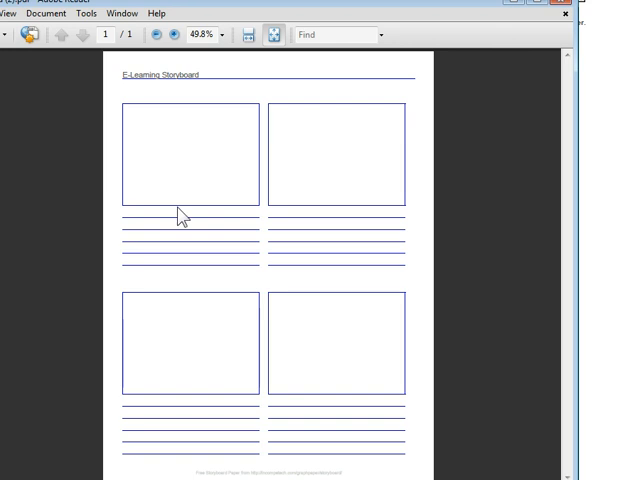
pyautogui.moveTo(280, 356)
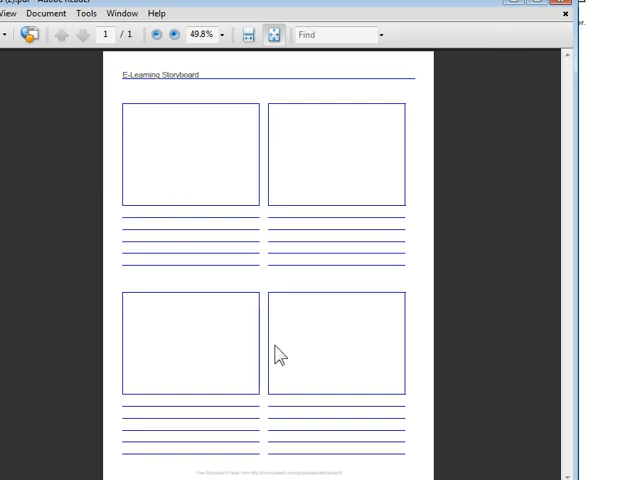